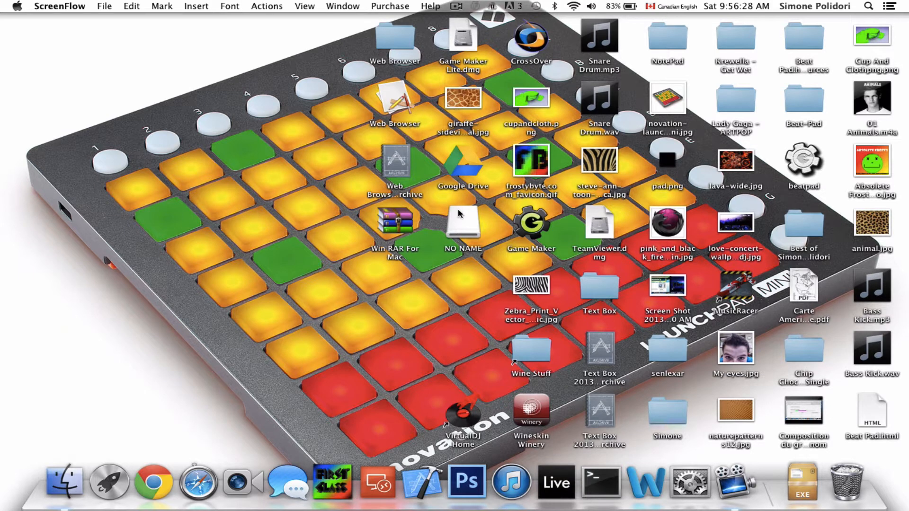
mouse_move(153, 480)
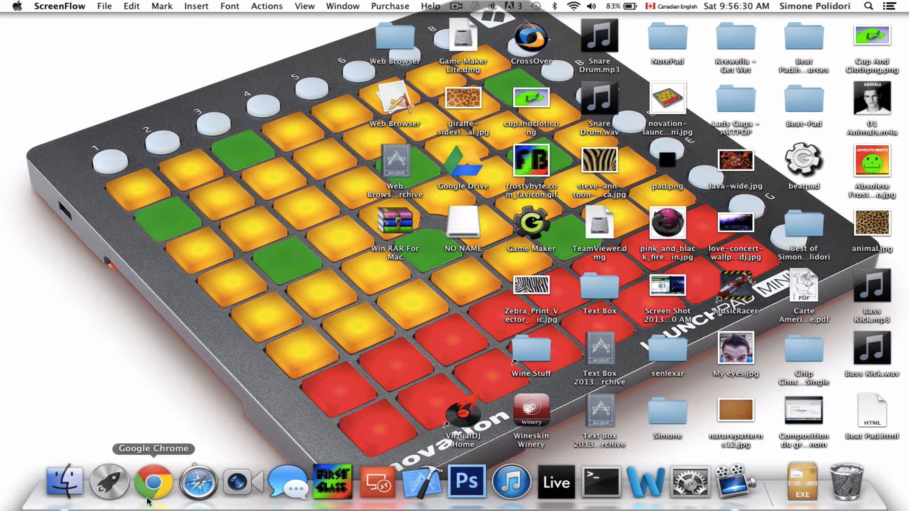
- Launch Chrome on frostybyte.com and go to the site's Software page
click(153, 481)
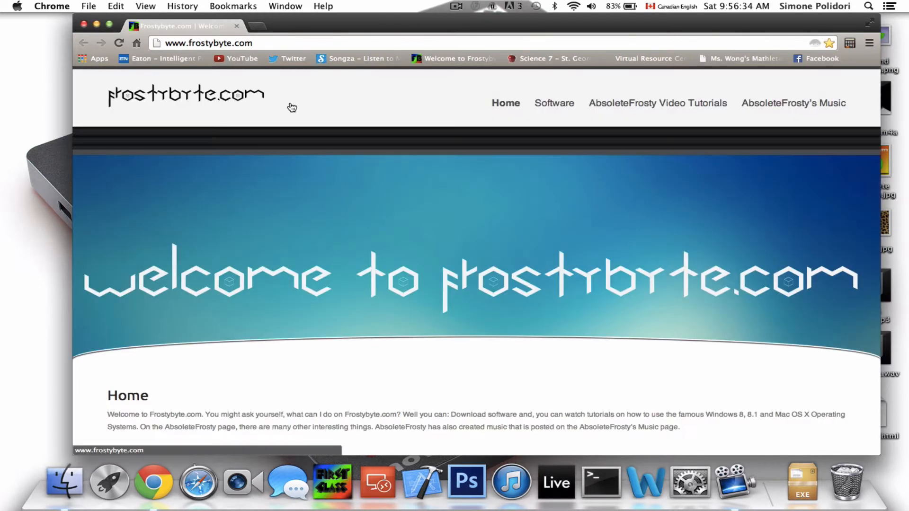
mouse_move(515, 91)
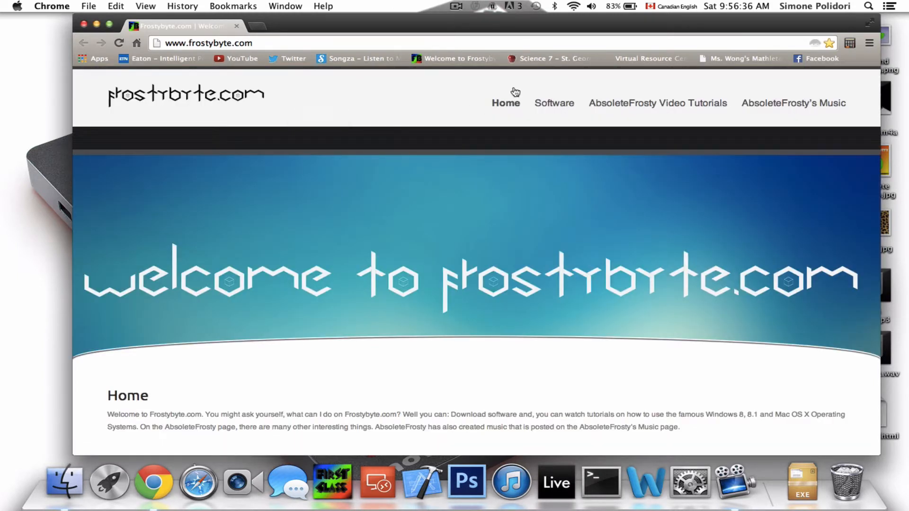
mouse_move(567, 55)
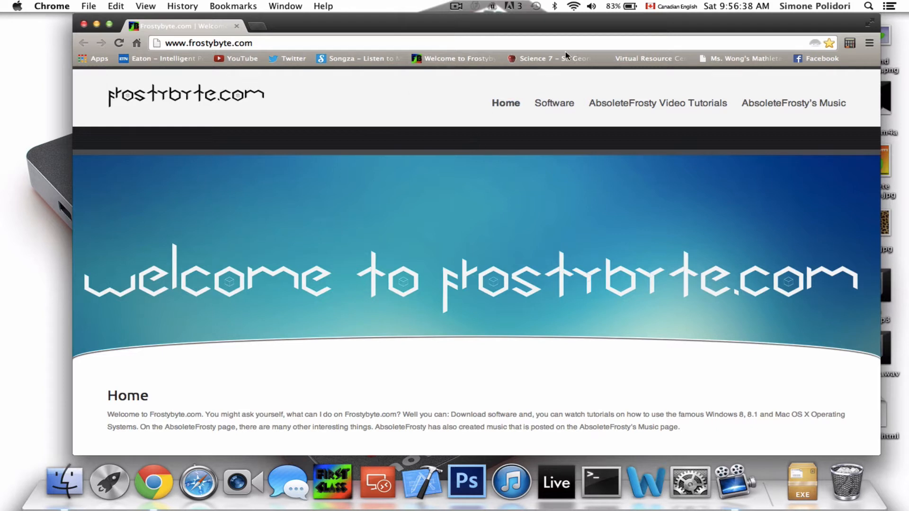
click(553, 103)
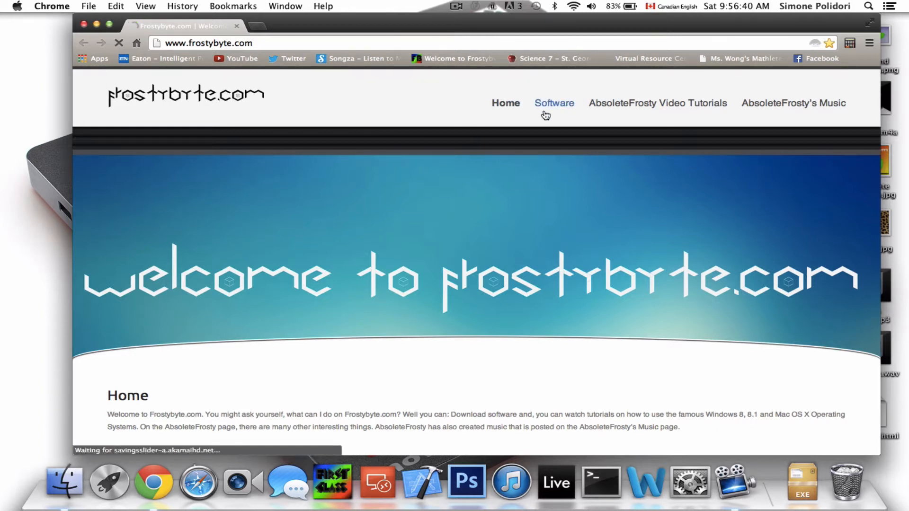
- Reselect the Software menu link so the page listing Game Maker Lite loads
click(553, 103)
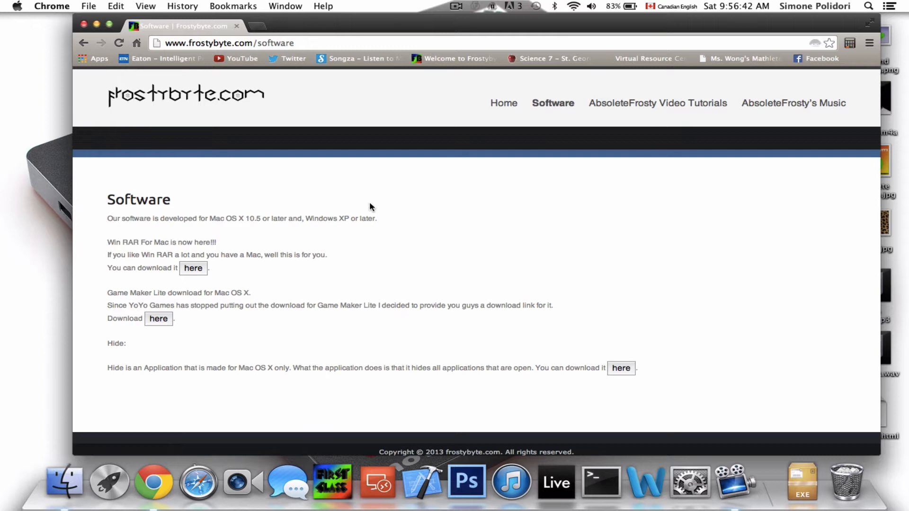
mouse_move(107, 296)
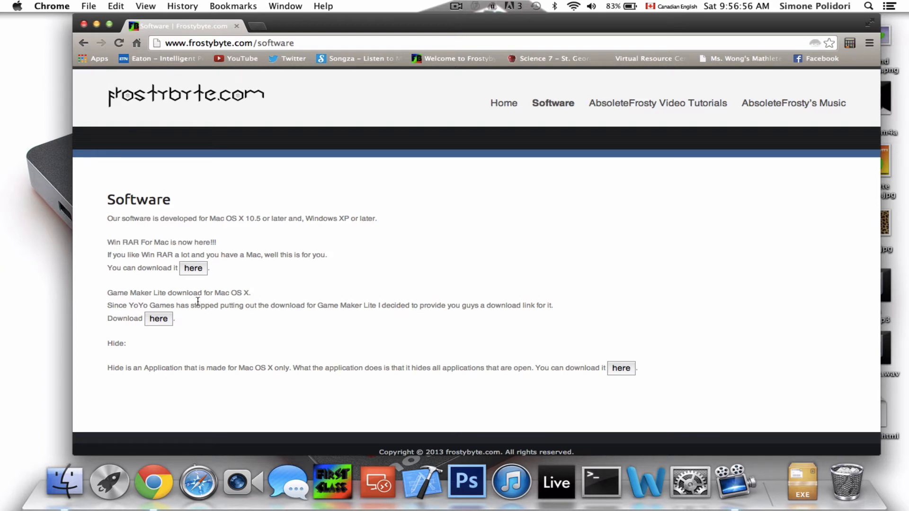
mouse_move(157, 318)
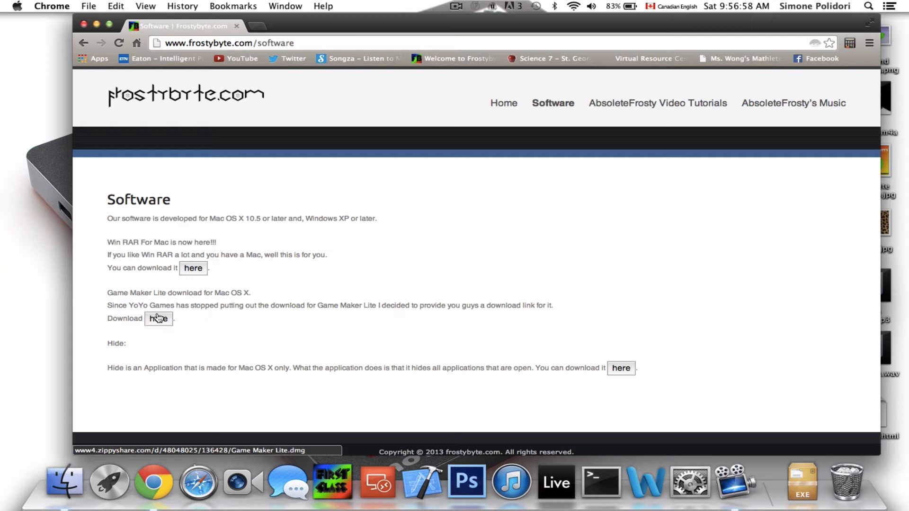
mouse_move(321, 302)
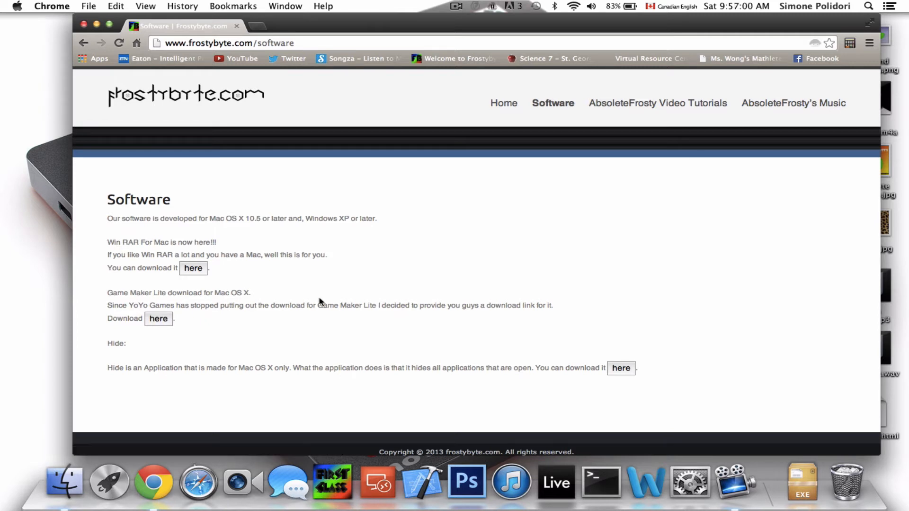
mouse_move(158, 318)
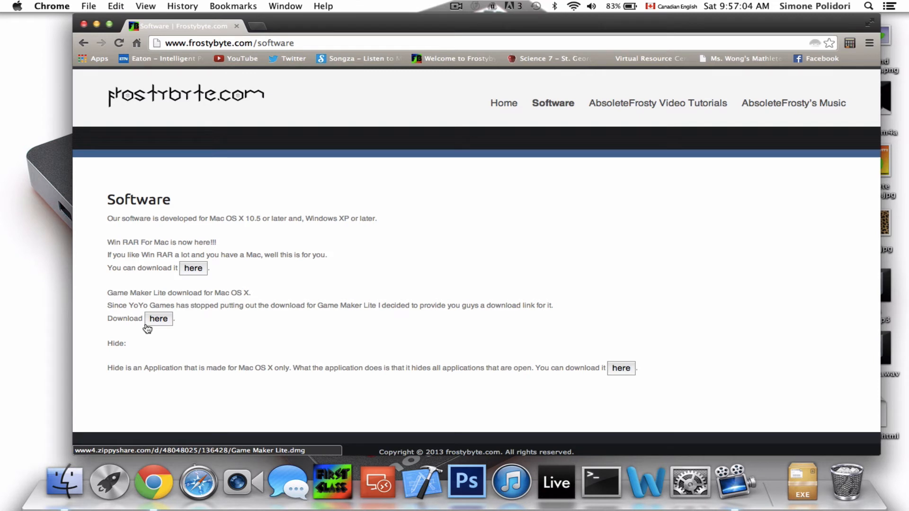
mouse_move(230, 325)
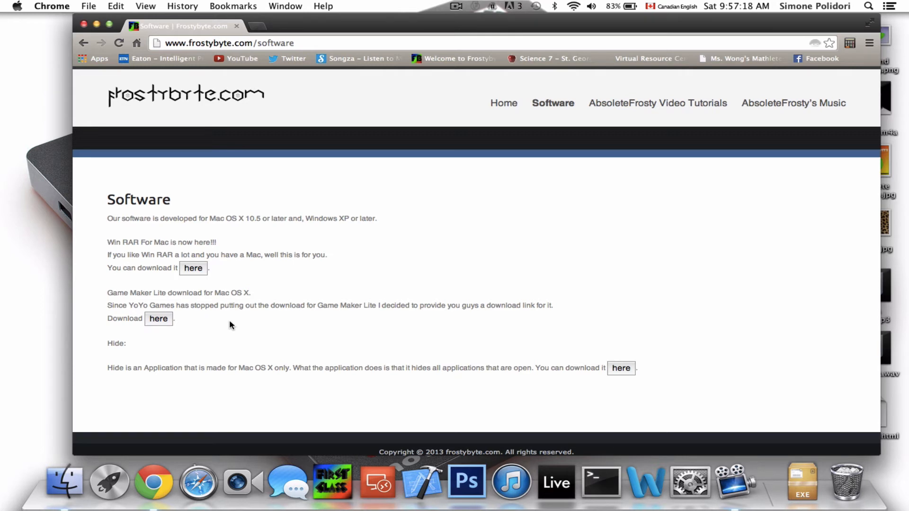
mouse_move(193, 99)
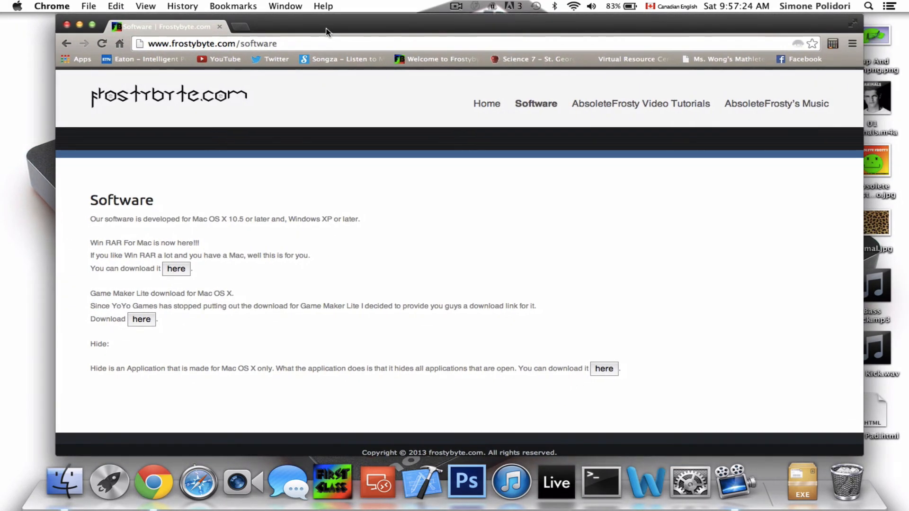
mouse_move(219, 227)
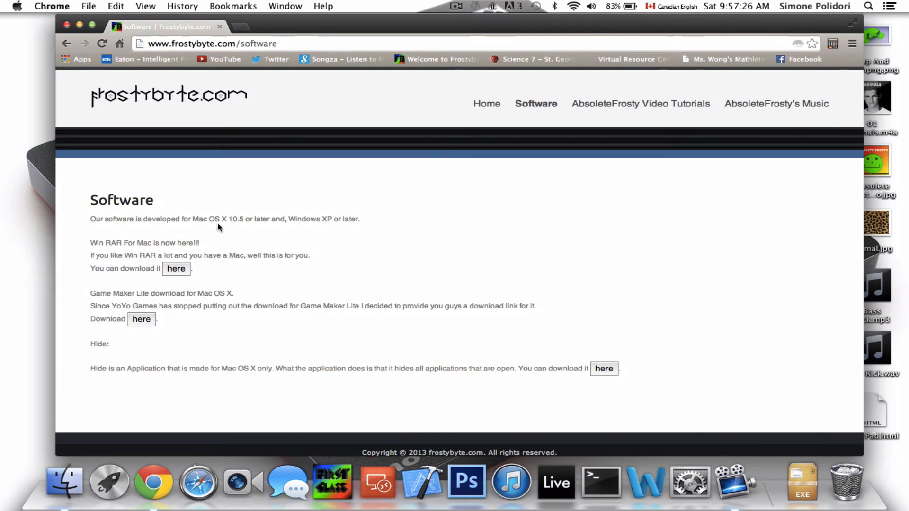
mouse_move(142, 319)
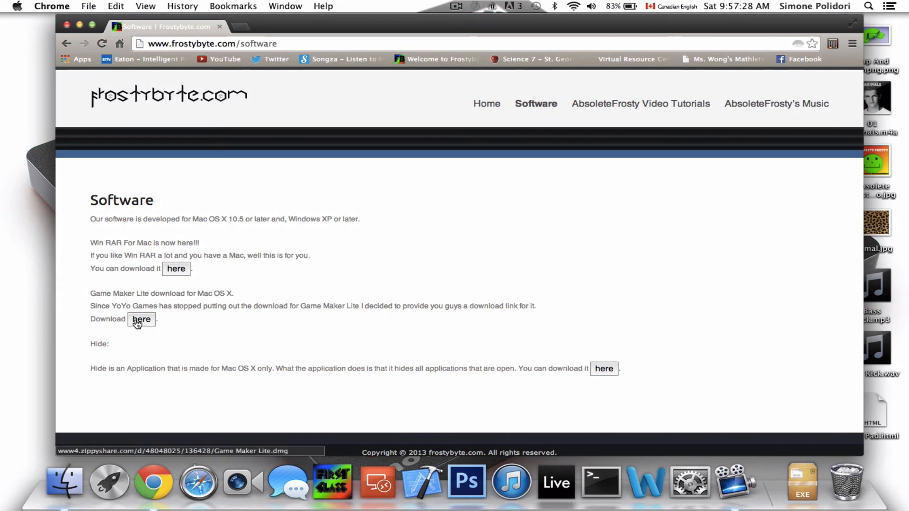
mouse_move(749, 402)
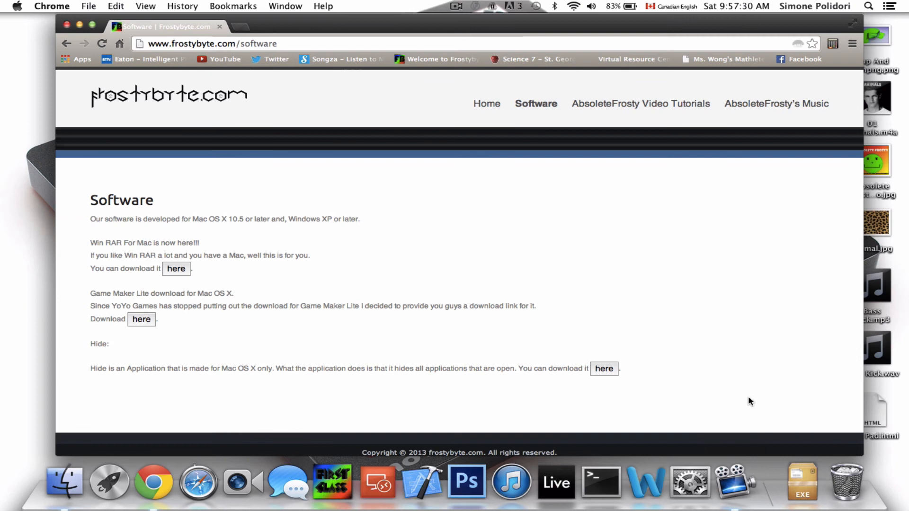
mouse_move(774, 422)
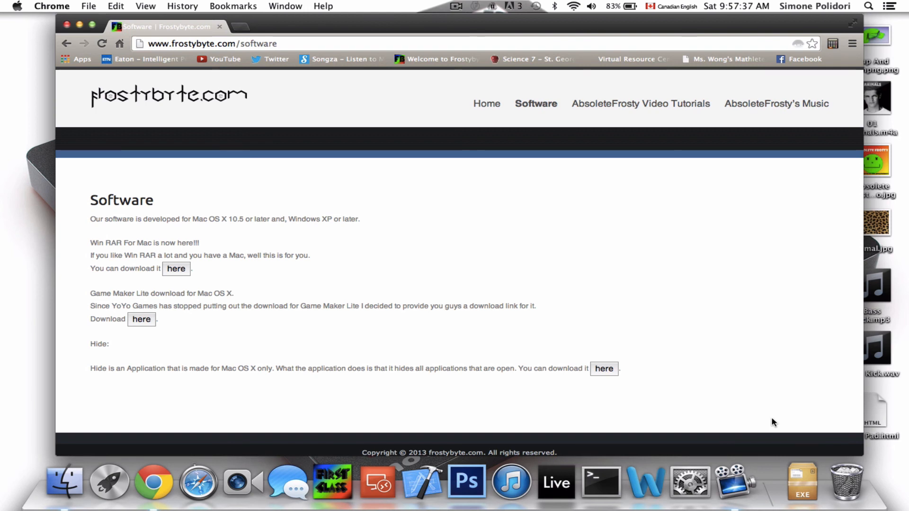
mouse_move(735, 480)
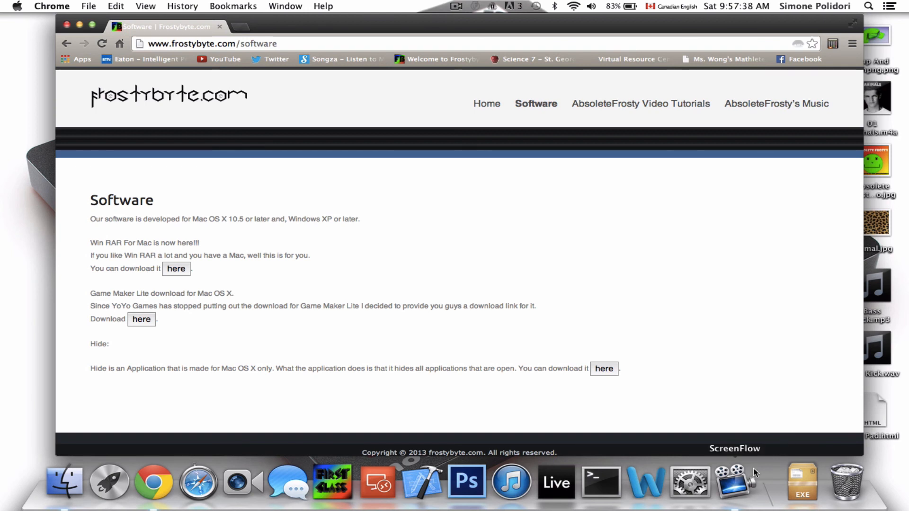